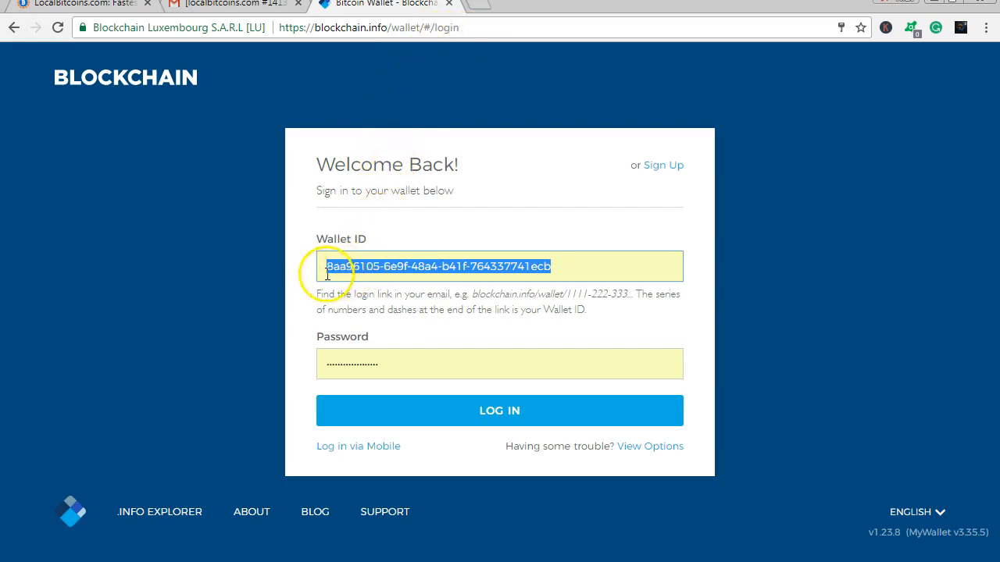
{"action": "mouse_move", "coordinate": [444, 289]}
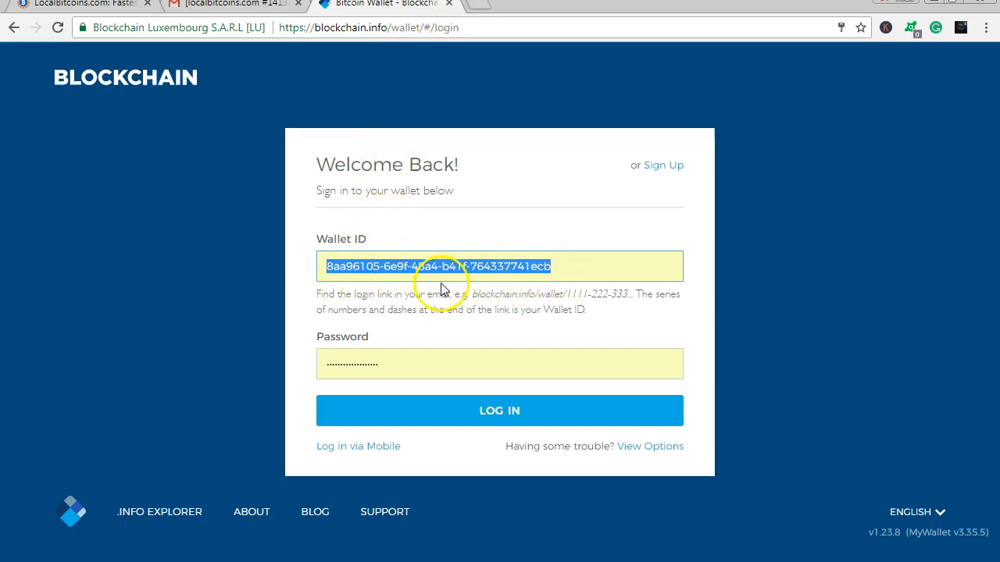
{"action": "mouse_move", "coordinate": [561, 299]}
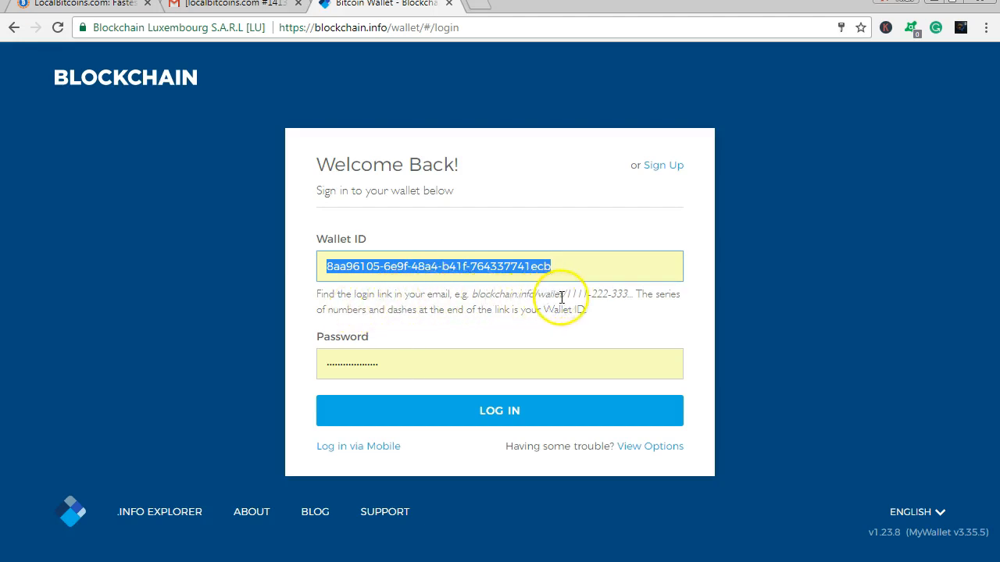
{"action": "mouse_move", "coordinate": [377, 347]}
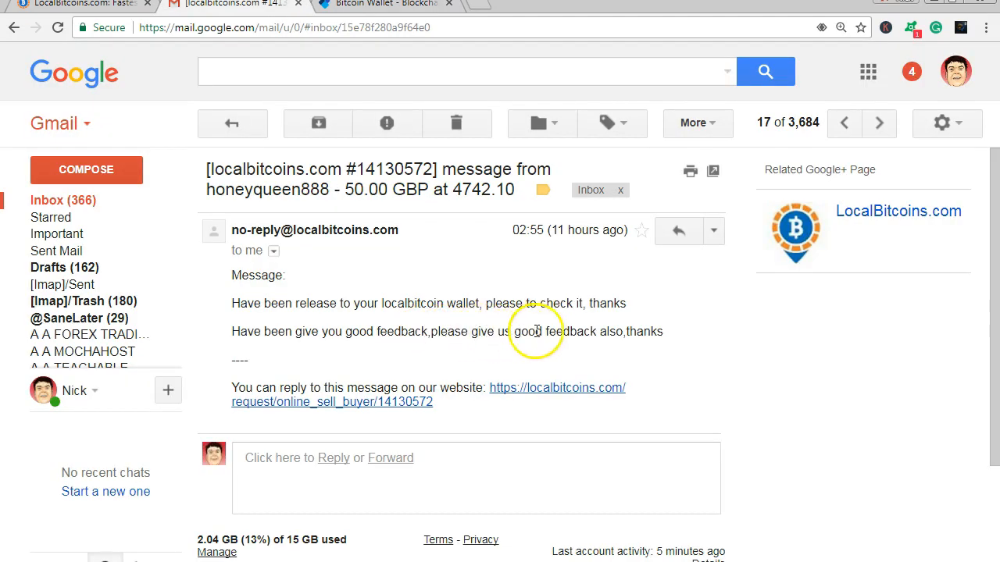
{"action": "mouse_move", "coordinate": [472, 359]}
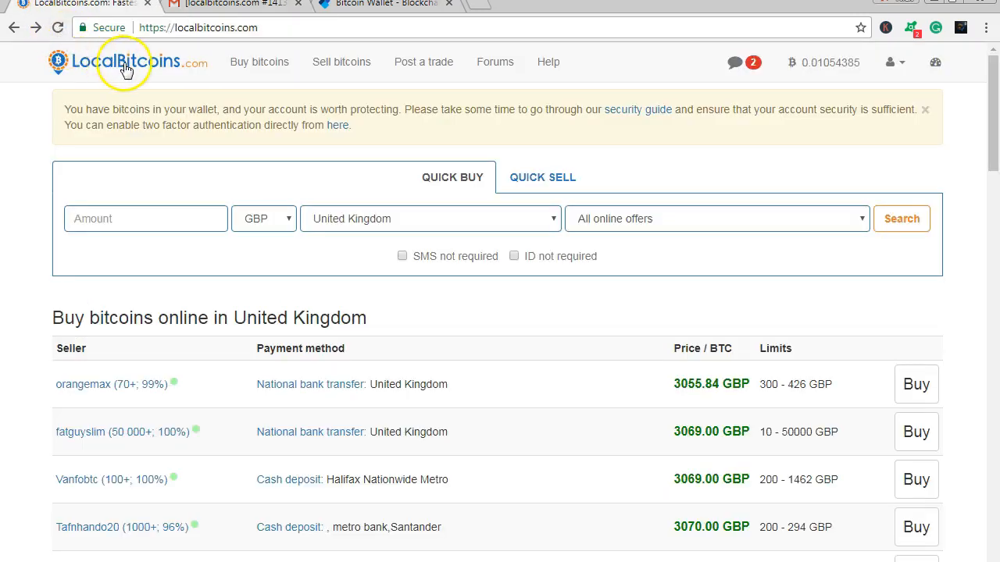
{"action": "mouse_move", "coordinate": [710, 70]}
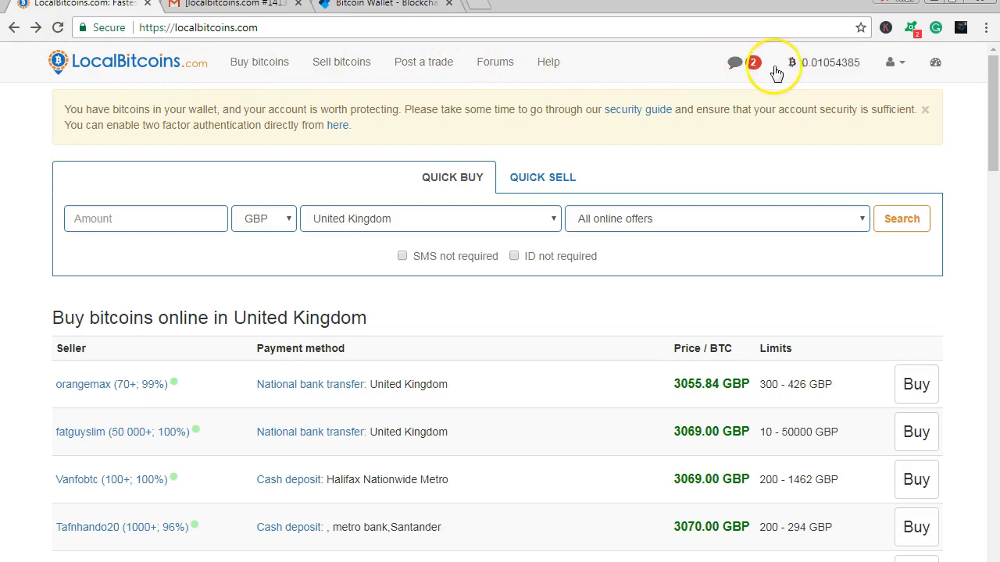
{"action": "mouse_move", "coordinate": [820, 70]}
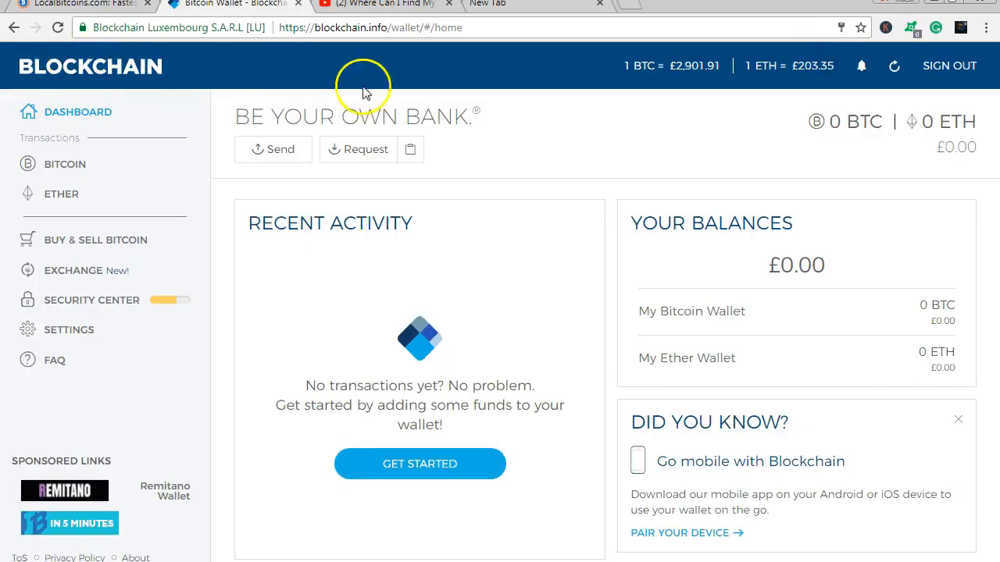
{"action": "mouse_move", "coordinate": [417, 119]}
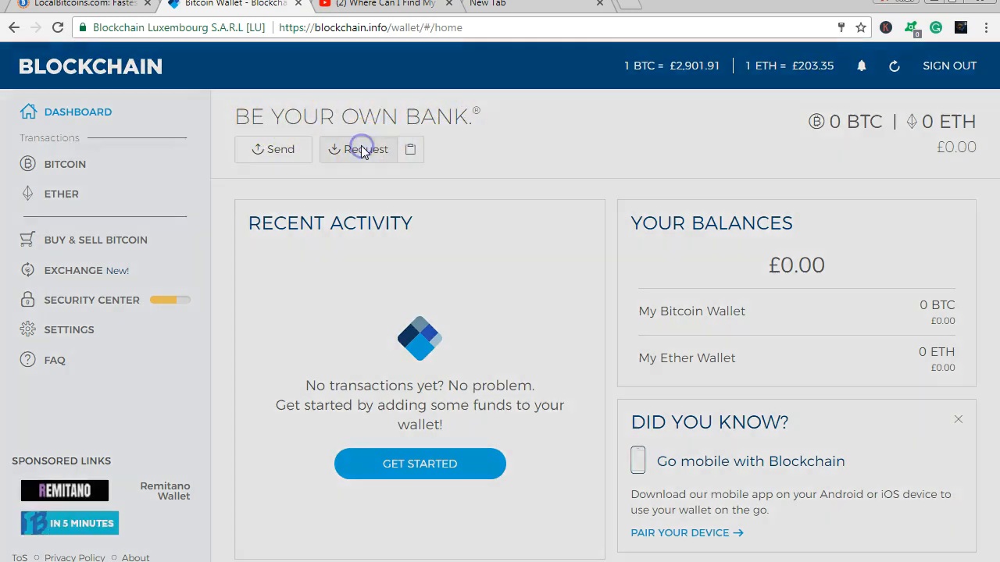
Request a receiving address from the Blockchain wallet dashboard.
{"action": "left_click", "coordinate": [361, 150]}
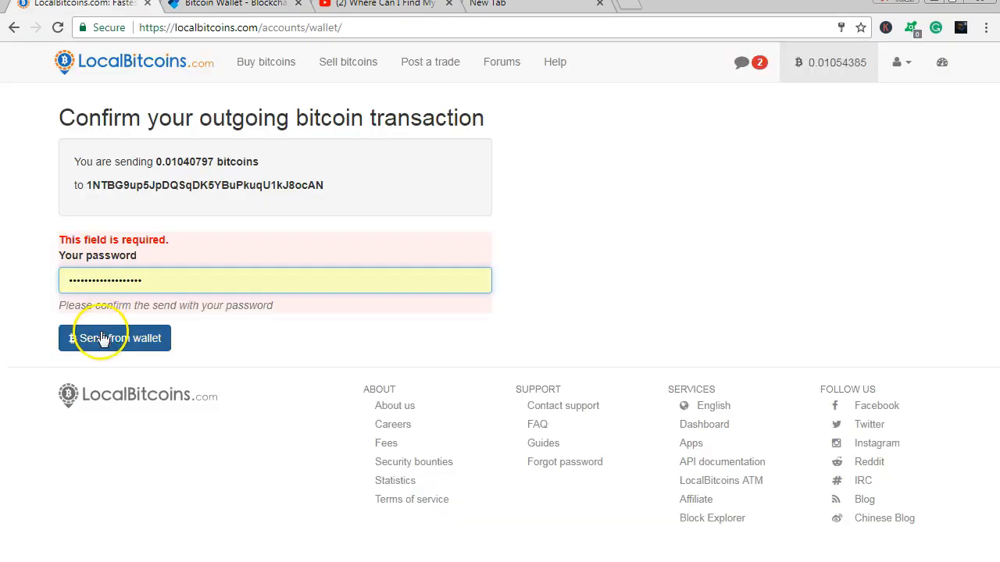
Confirm sending 0.01040797 BTC from the LocalBitcoins wallet, then return to the Blockchain wallet.
{"action": "left_click", "coordinate": [114, 338]}
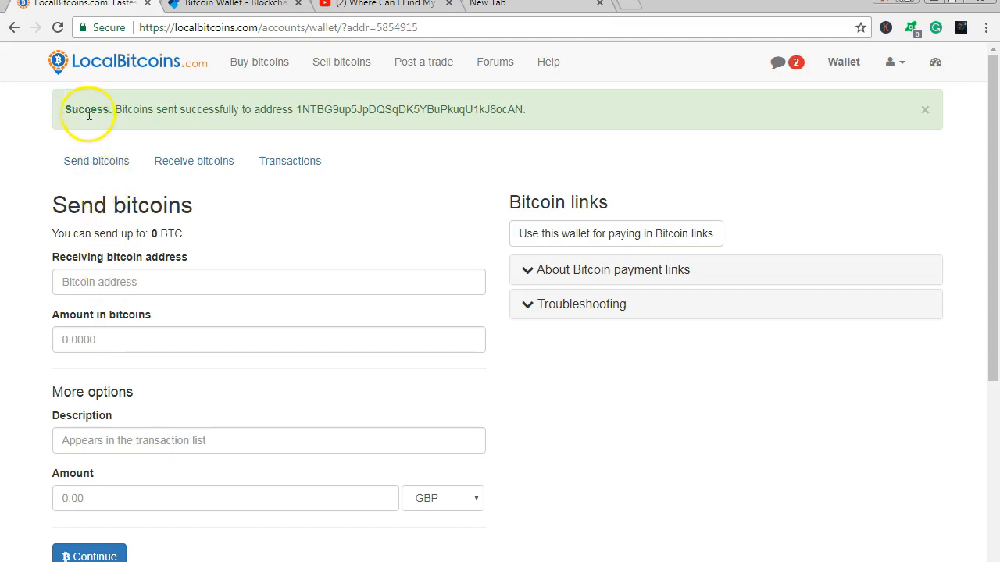
{"action": "mouse_move", "coordinate": [306, 116]}
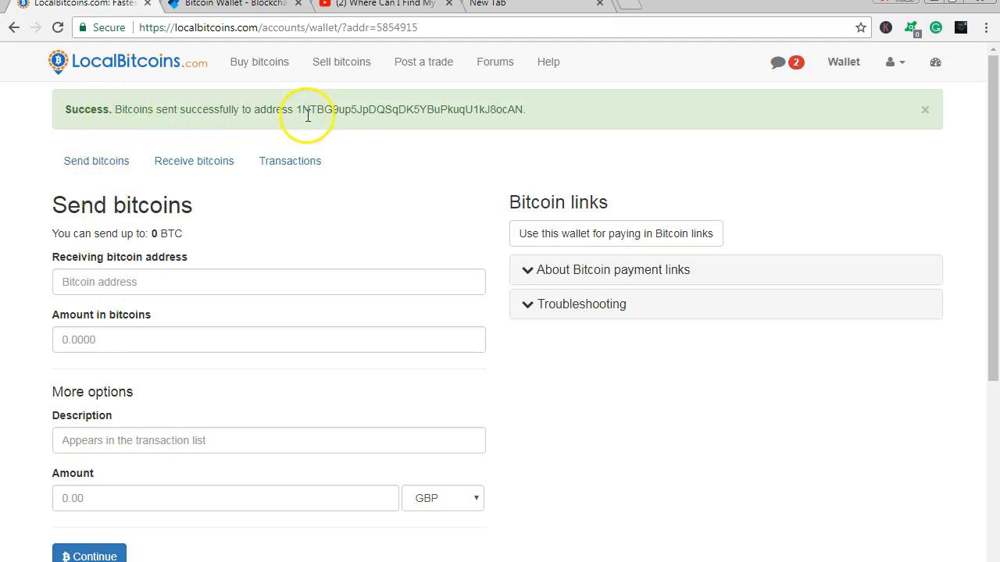
{"action": "mouse_move", "coordinate": [500, 125]}
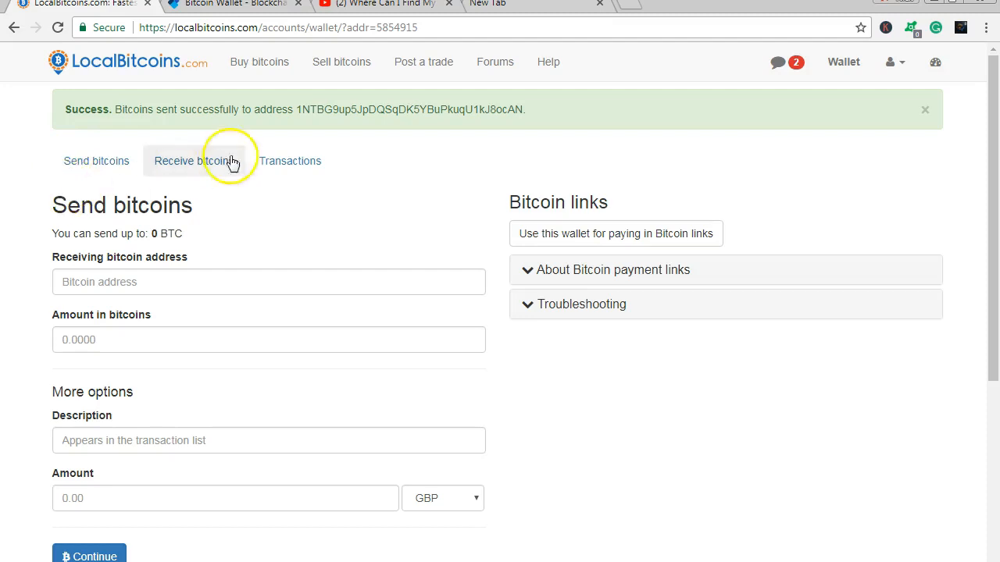
{"action": "left_click", "coordinate": [226, 4]}
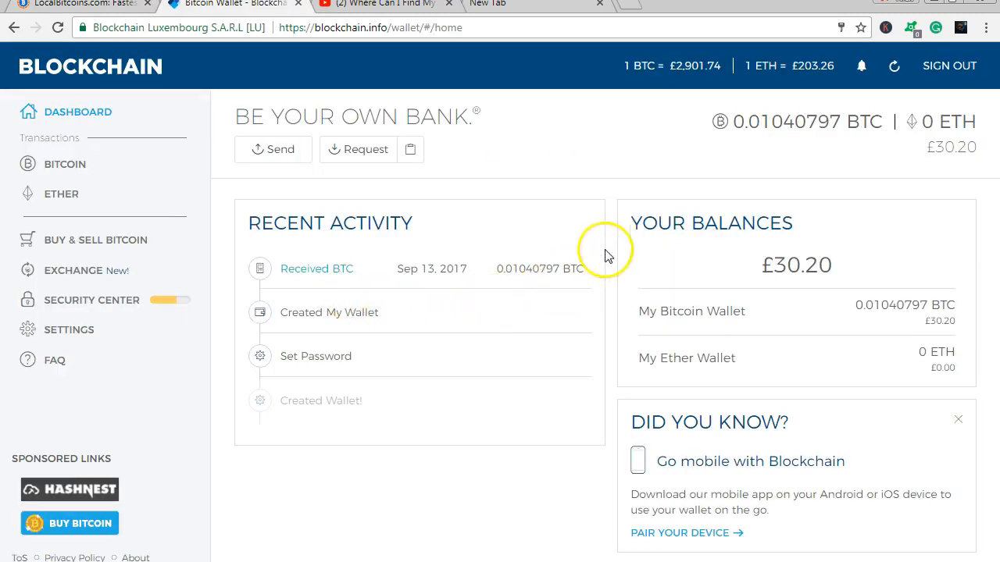
{"action": "mouse_move", "coordinate": [810, 266]}
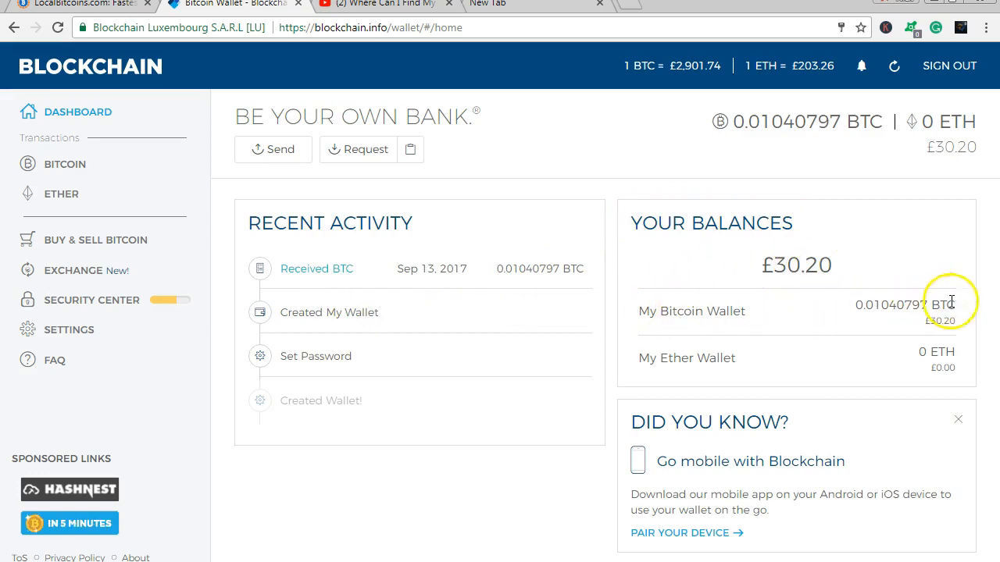
{"action": "mouse_move", "coordinate": [651, 212]}
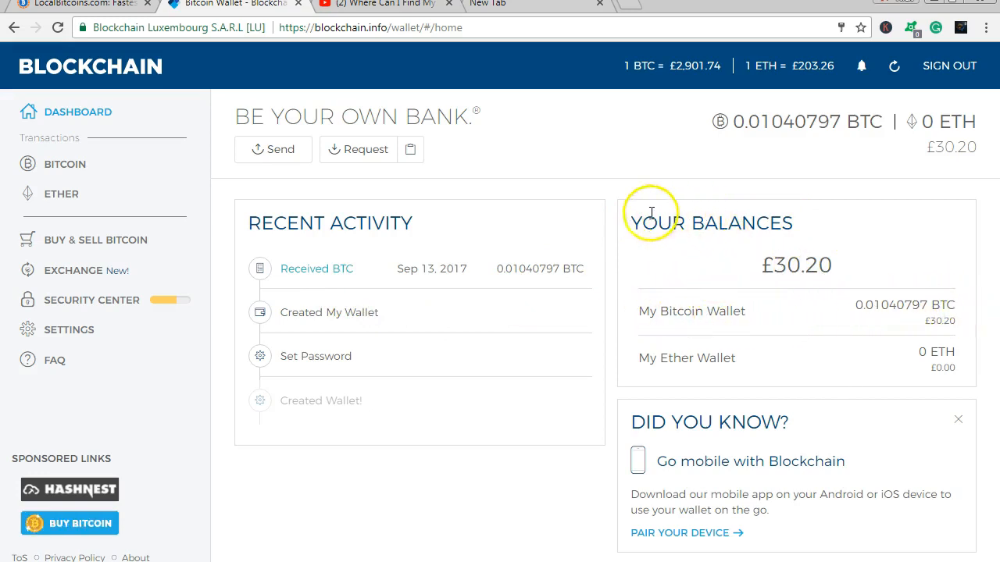
{"action": "mouse_move", "coordinate": [149, 528]}
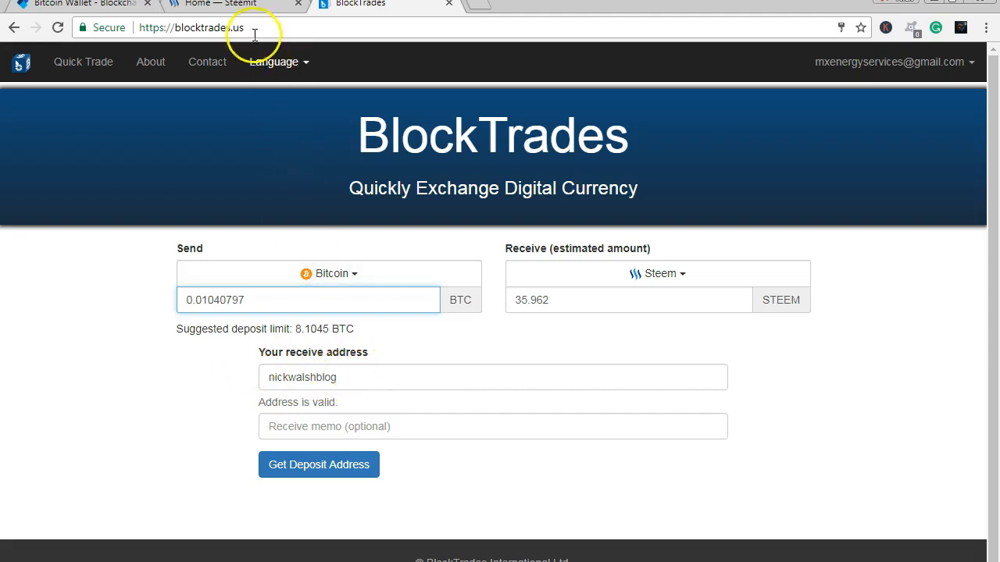
Generate a BlockTrades BTC deposit address for the STEEM trade and copy it.
{"action": "left_click", "coordinate": [219, 6]}
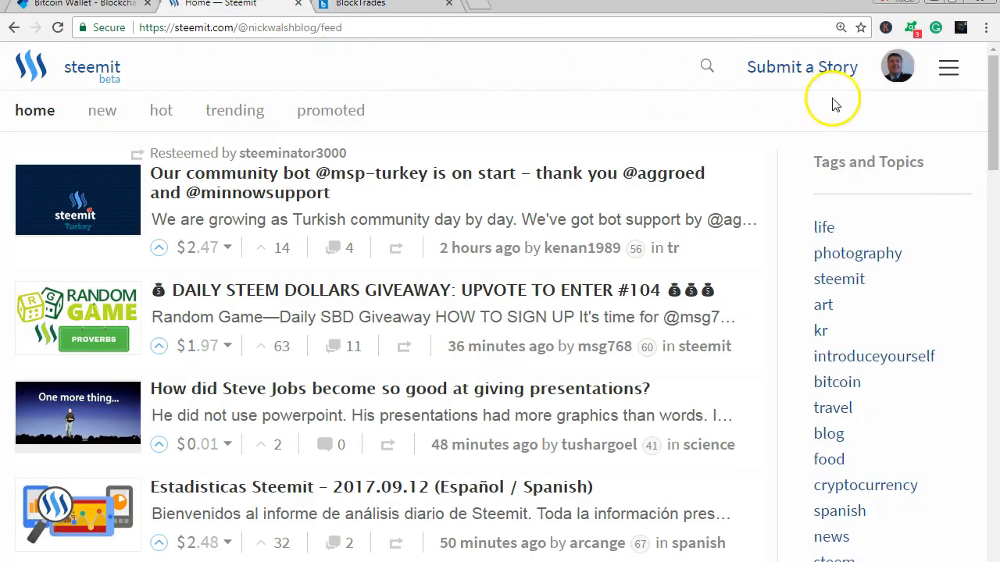
{"action": "left_click", "coordinate": [383, 5]}
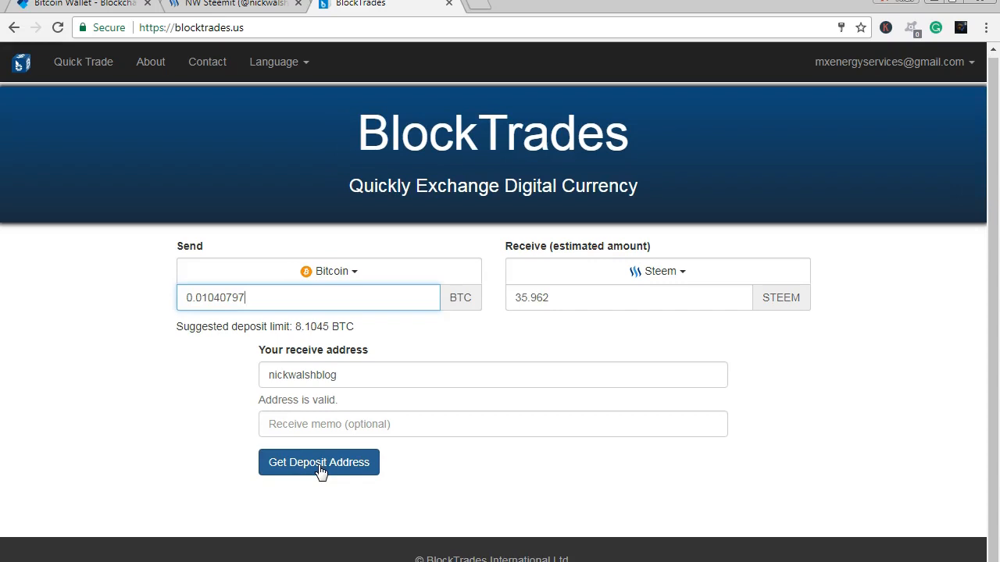
{"action": "left_click", "coordinate": [319, 463]}
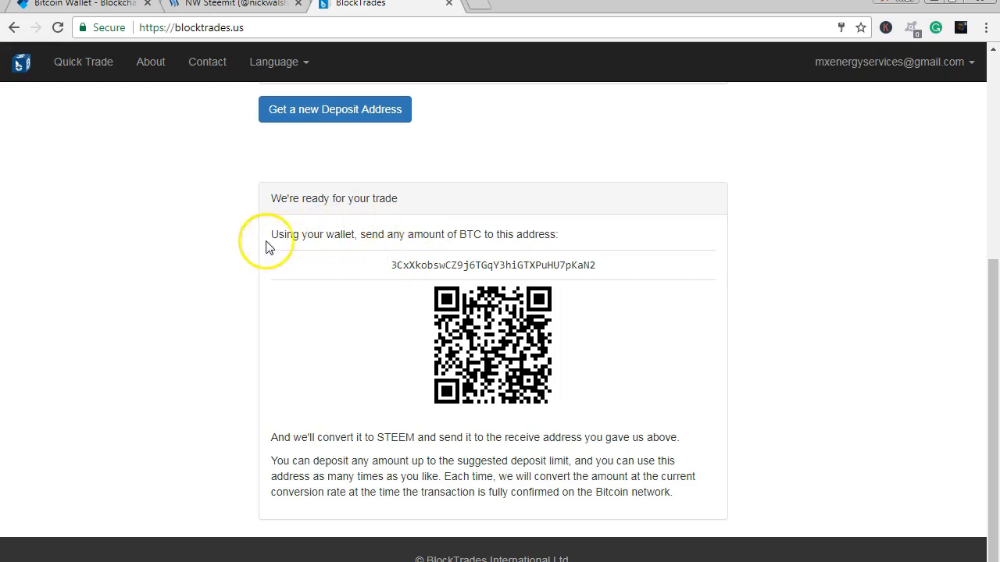
{"action": "mouse_move", "coordinate": [540, 248]}
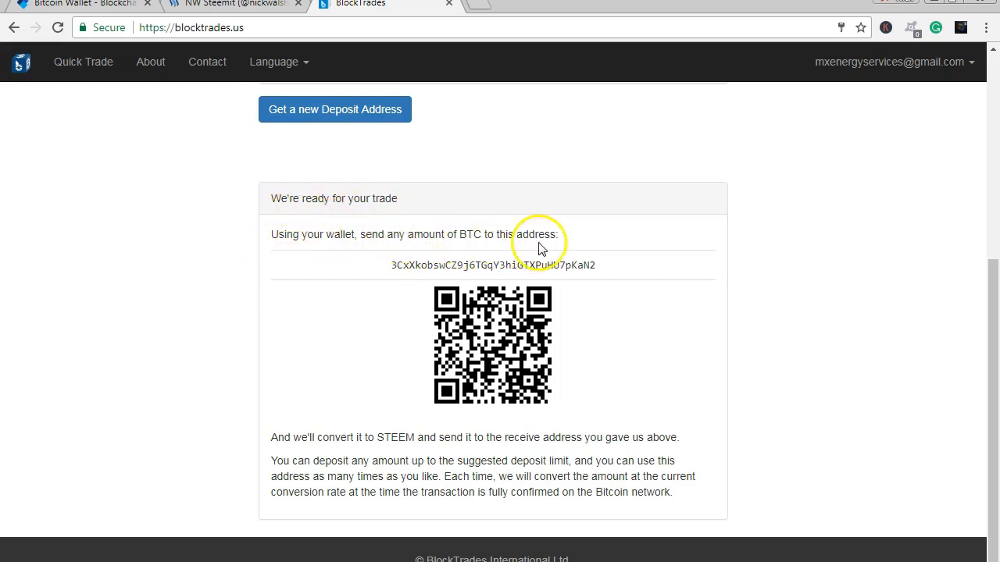
{"action": "mouse_move", "coordinate": [384, 259]}
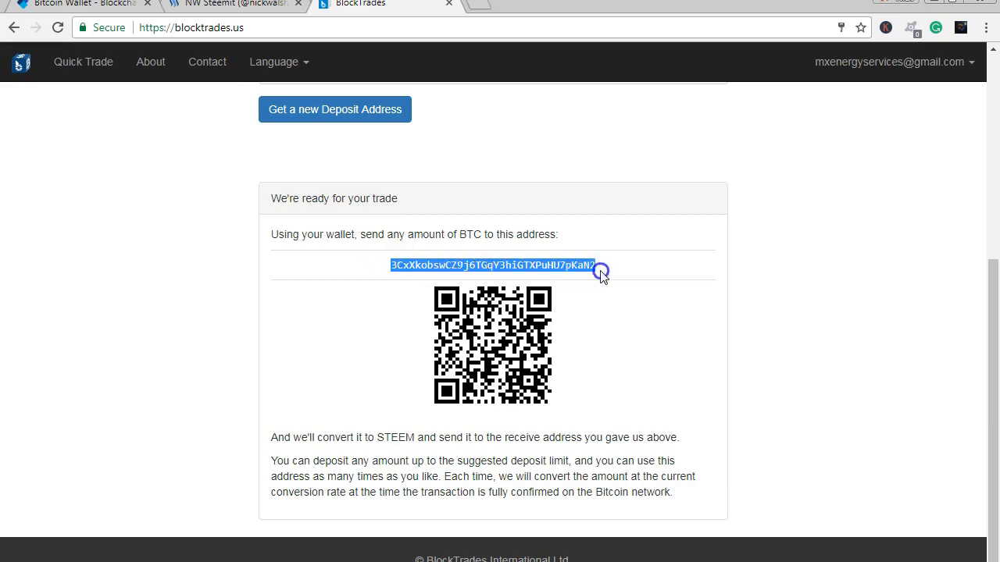
{"action": "right_click", "coordinate": [600, 271]}
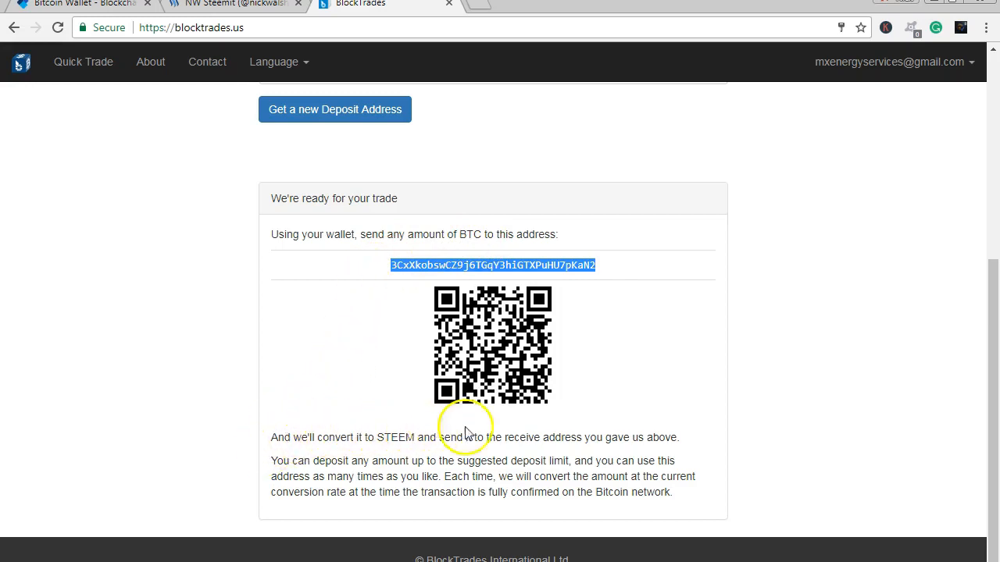
{"action": "mouse_move", "coordinate": [689, 450]}
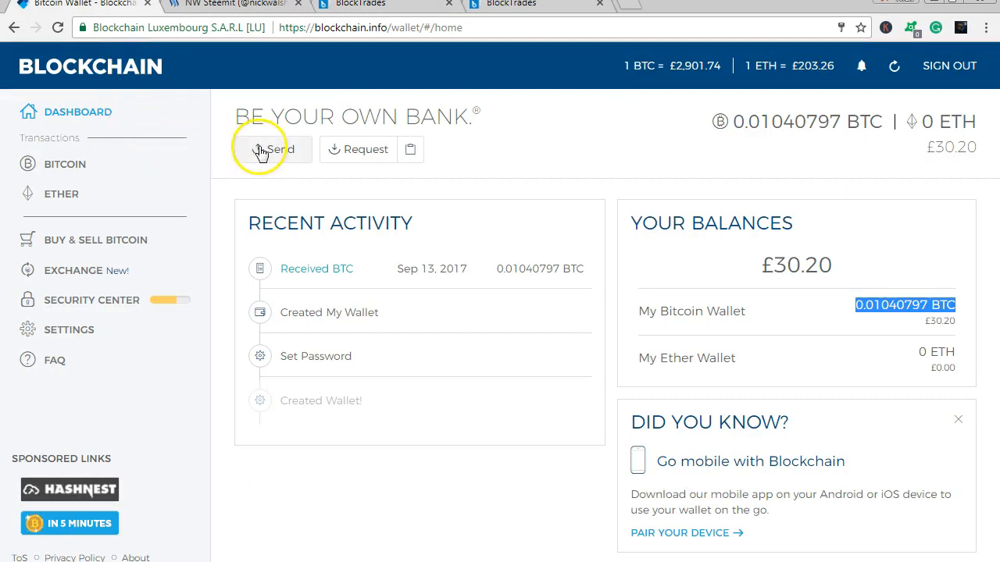
{"action": "mouse_move", "coordinate": [336, 28]}
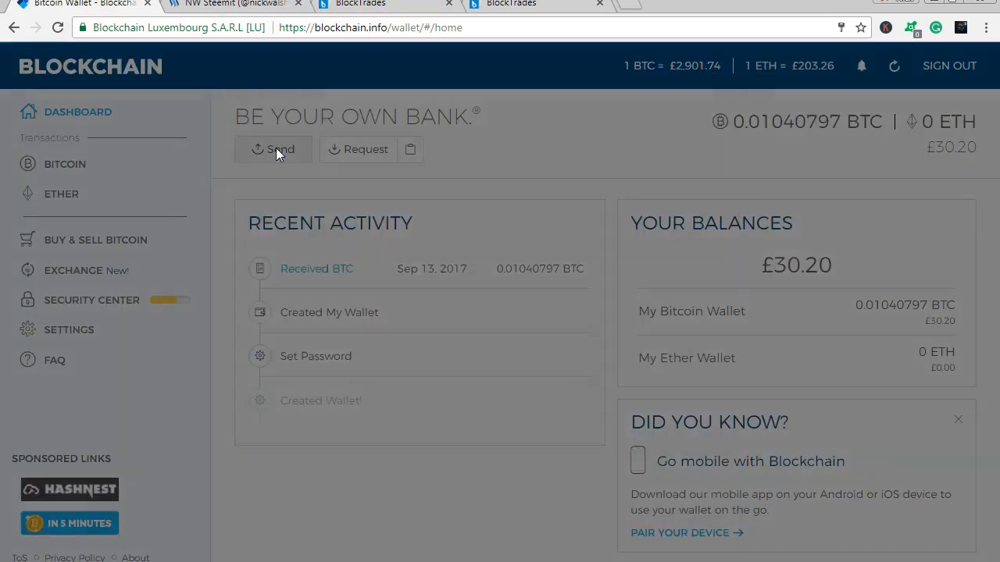
Send 0.0103 BTC to the pasted BlockTrades deposit address, described as steemit top up.
{"action": "left_click", "coordinate": [272, 150]}
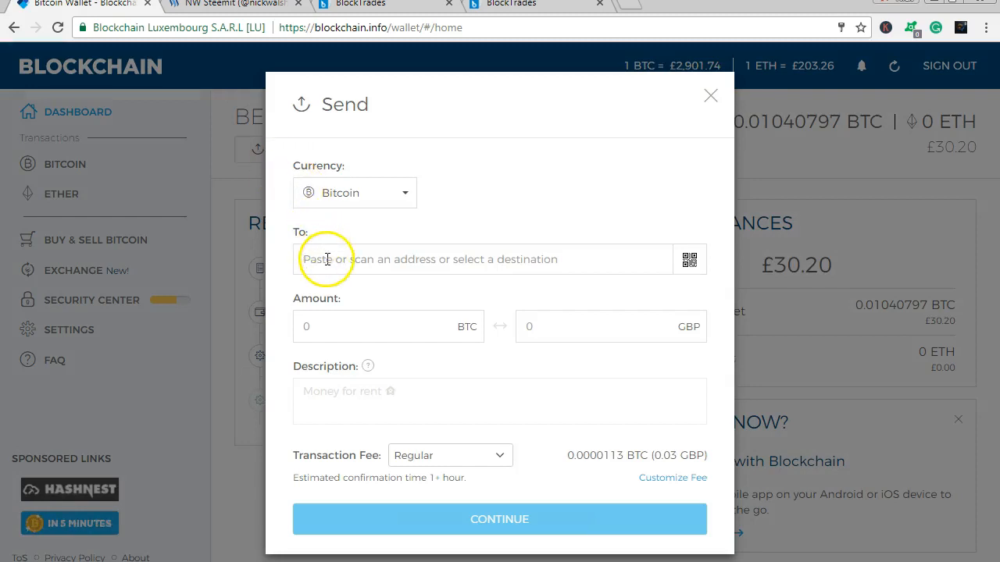
{"action": "right_click", "coordinate": [325, 259]}
{"action": "type", "text": "0.0103"}
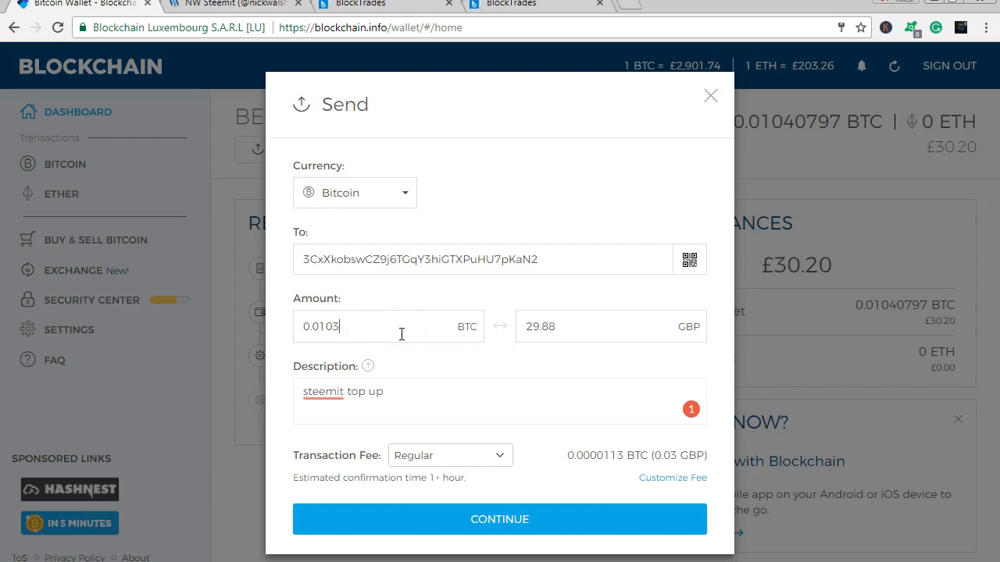
{"action": "mouse_move", "coordinate": [503, 519]}
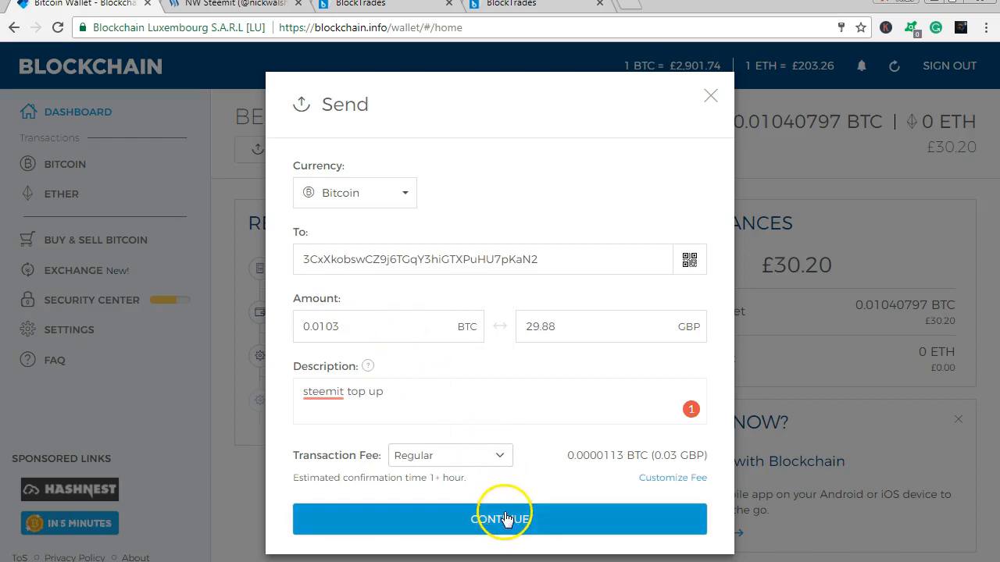
{"action": "left_click", "coordinate": [500, 519]}
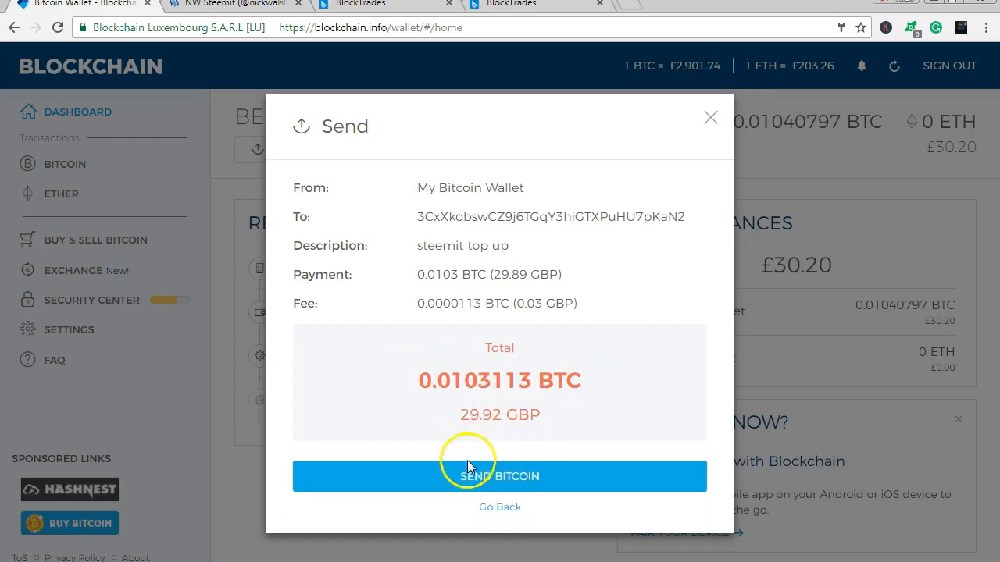
{"action": "mouse_move", "coordinate": [491, 188]}
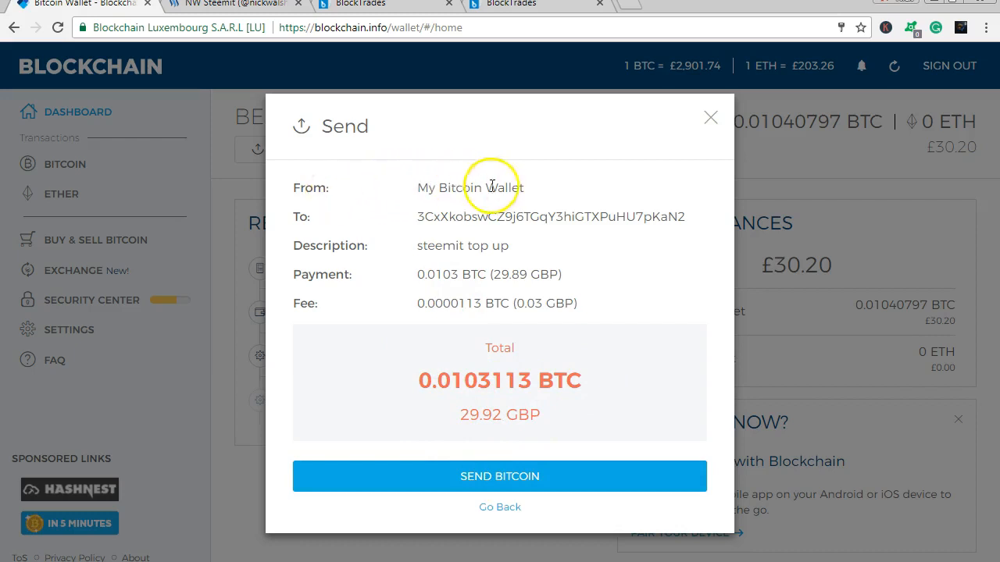
{"action": "mouse_move", "coordinate": [391, 250]}
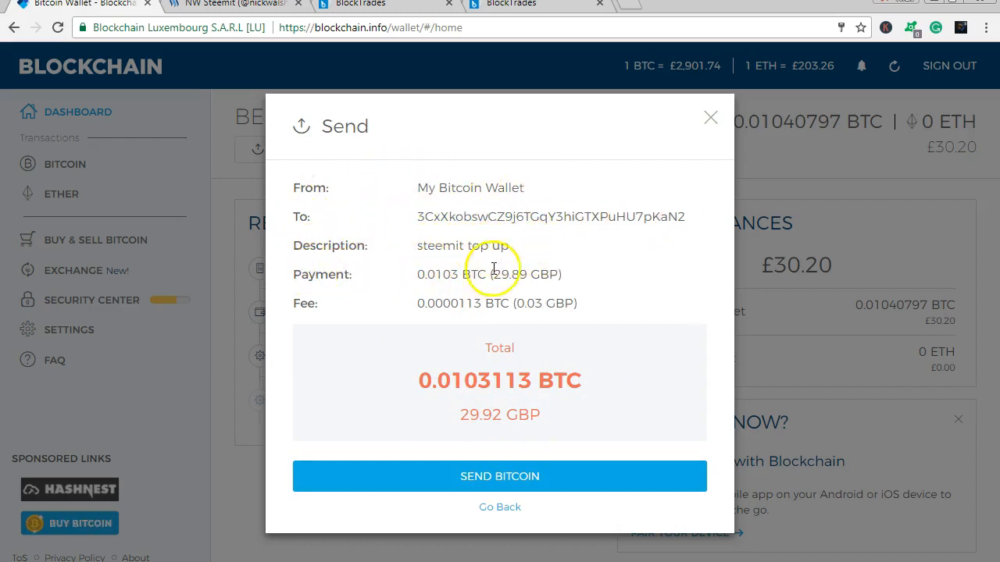
{"action": "mouse_move", "coordinate": [581, 311]}
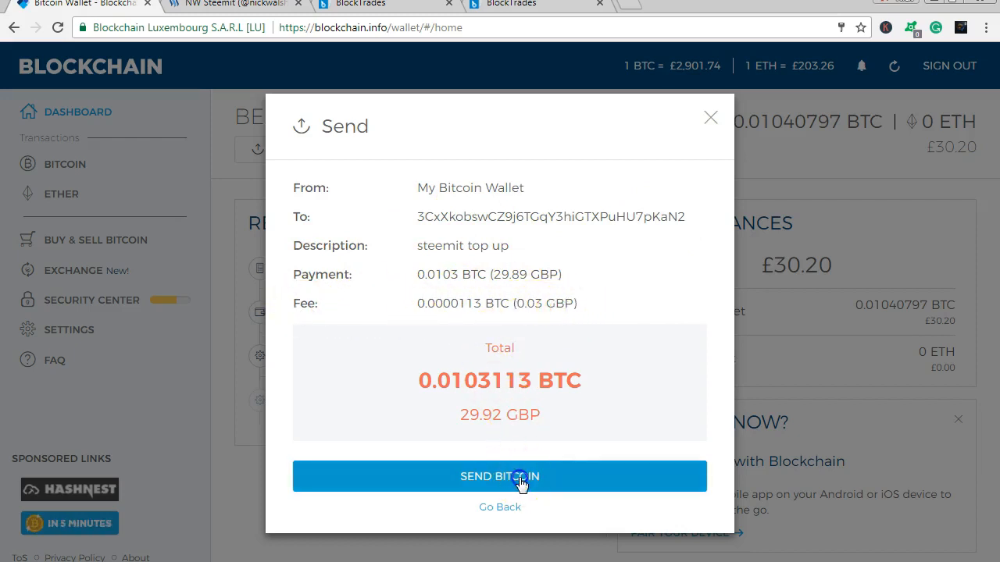
{"action": "left_click", "coordinate": [500, 476]}
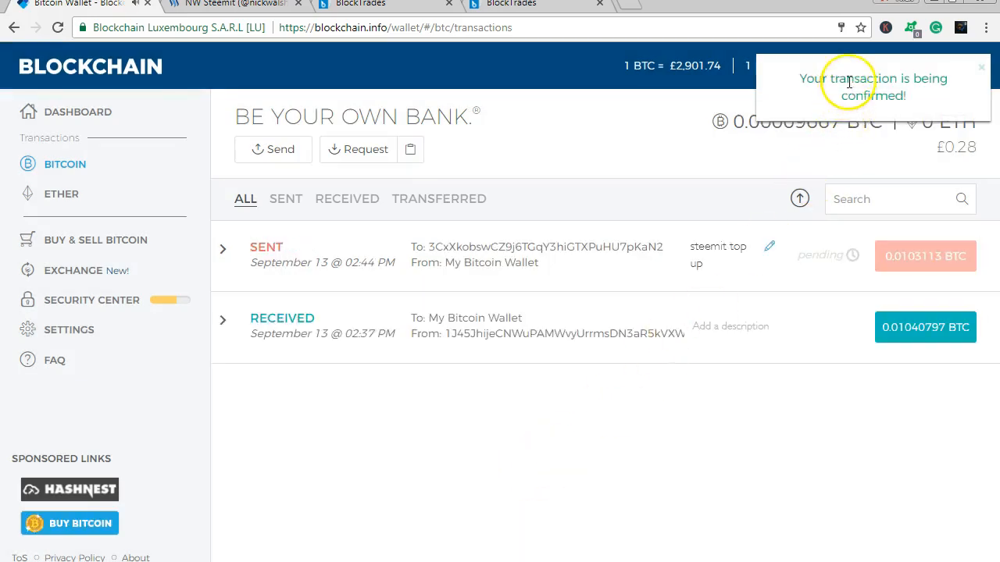
{"action": "mouse_move", "coordinate": [742, 225]}
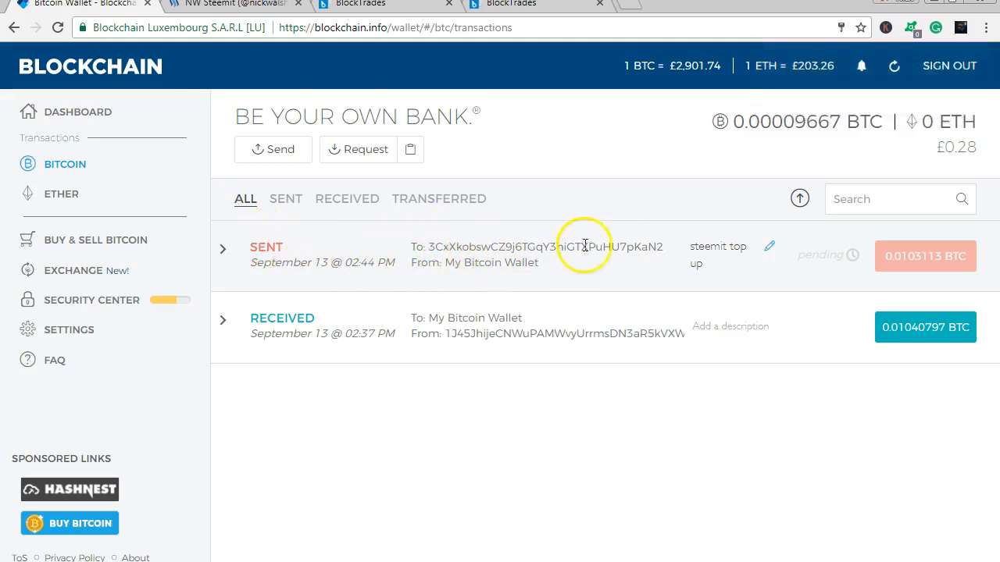
{"action": "mouse_move", "coordinate": [669, 273]}
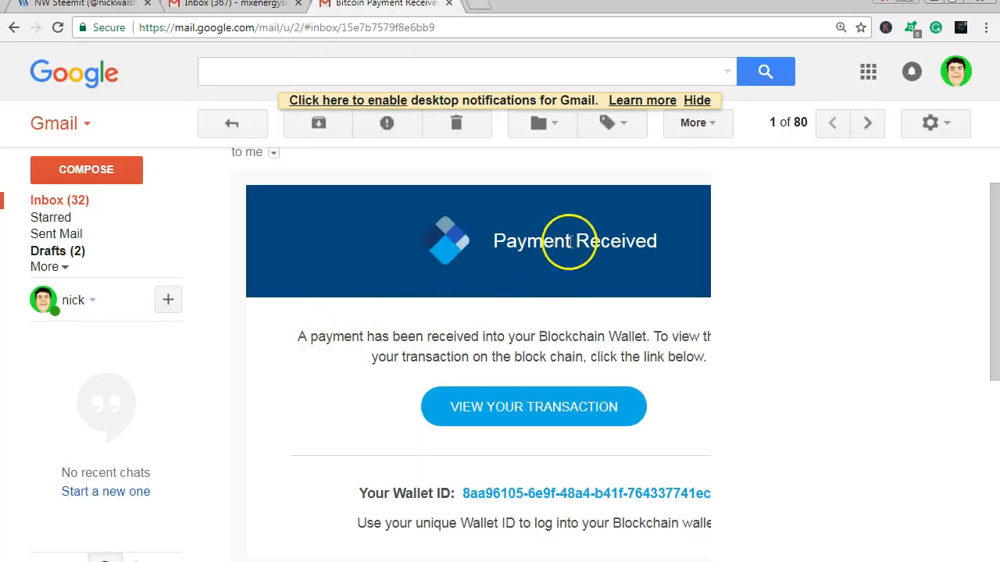
{"action": "mouse_move", "coordinate": [472, 319]}
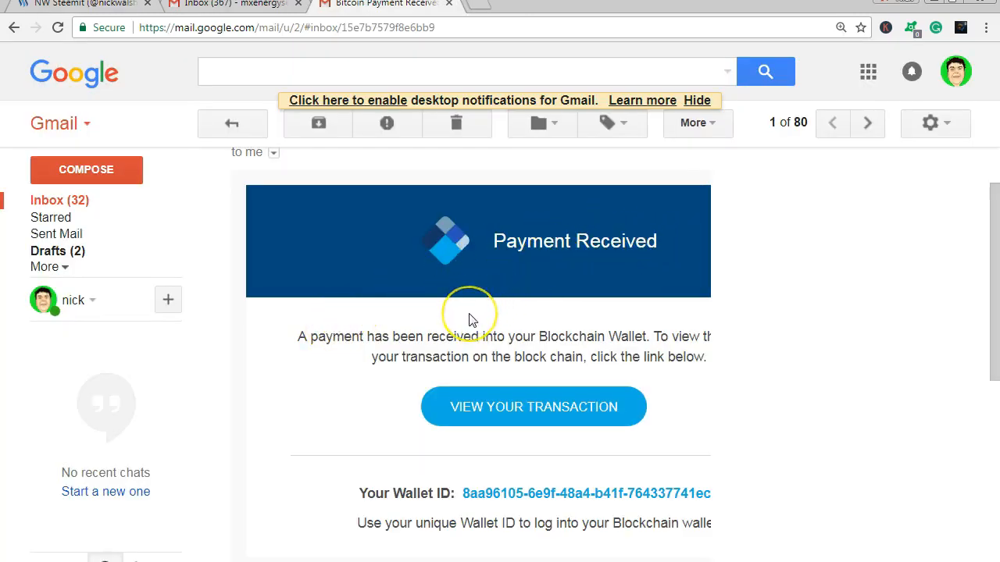
Review the block explorer page, then switch to the Steemit wallet showing the STEEM balance.
{"action": "scroll", "scroll_direction": "down", "scroll_amount": 3}
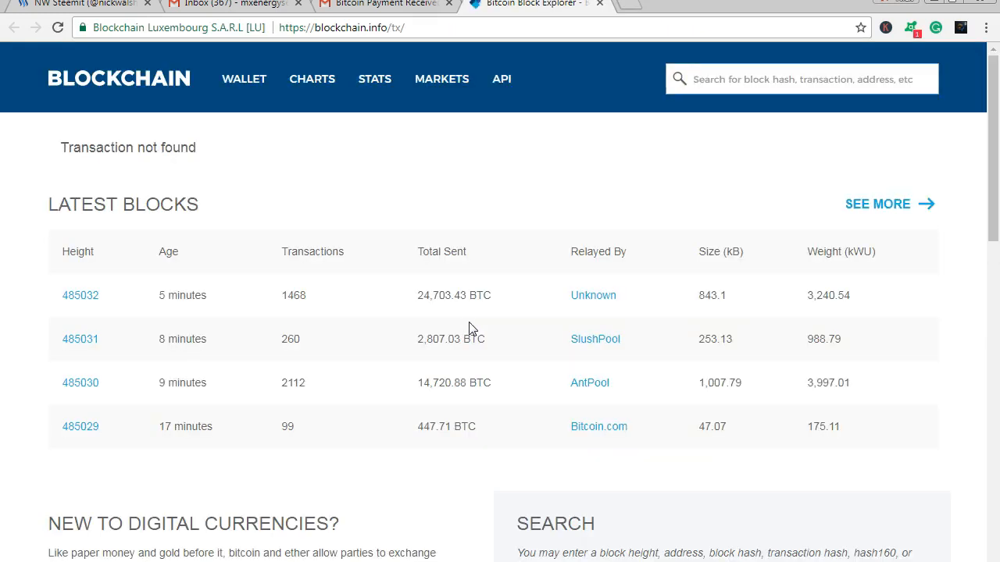
{"action": "left_click", "coordinate": [86, 8]}
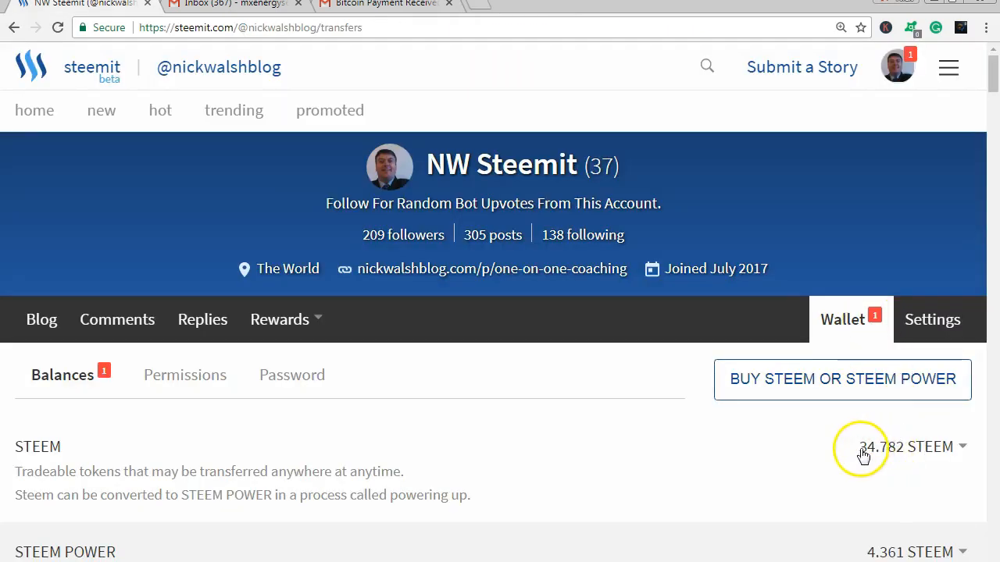